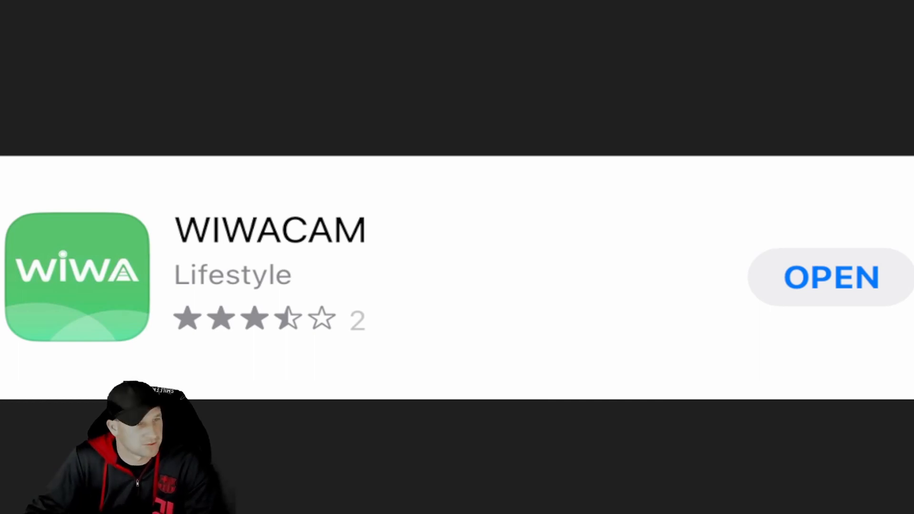
pyautogui.moveTo(151, 307)
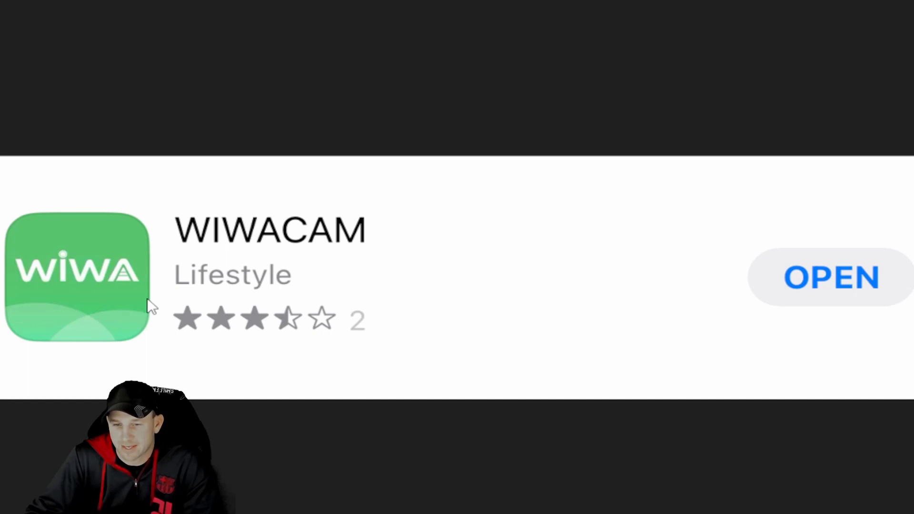
pyautogui.moveTo(329, 279)
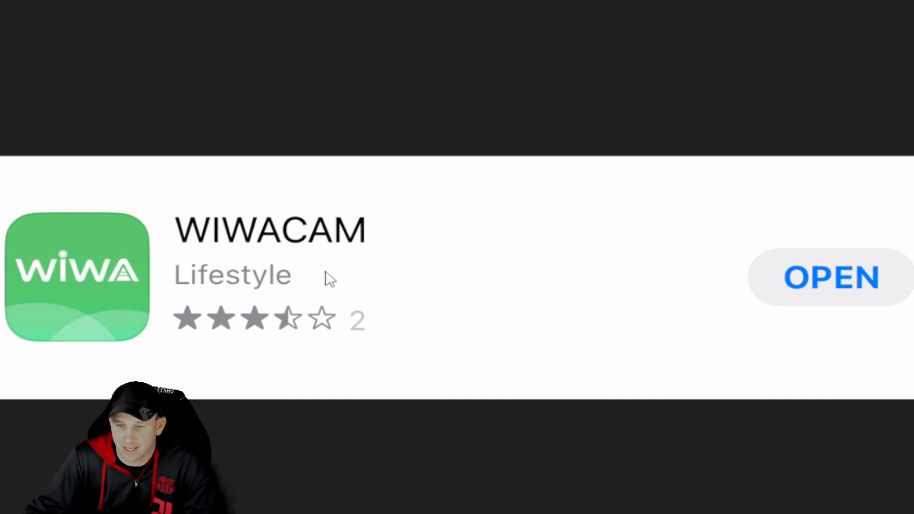
pyautogui.moveTo(359, 324)
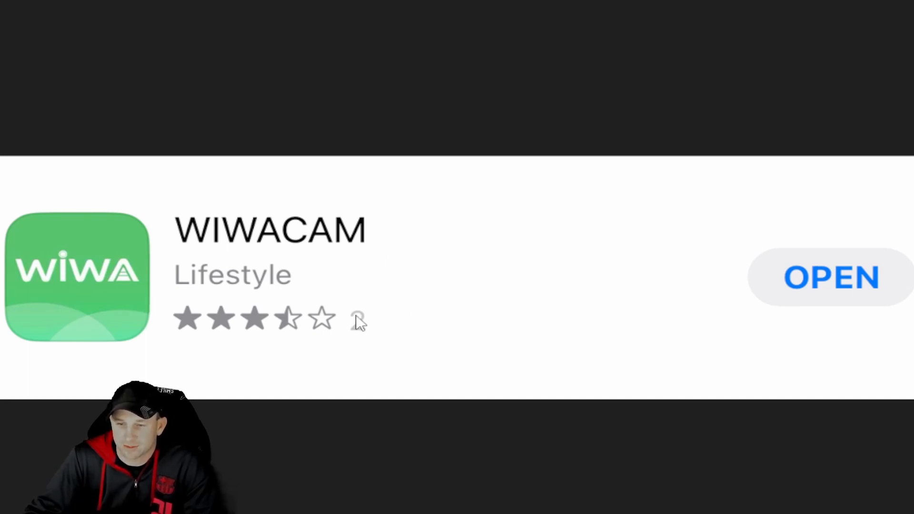
pyautogui.moveTo(390, 337)
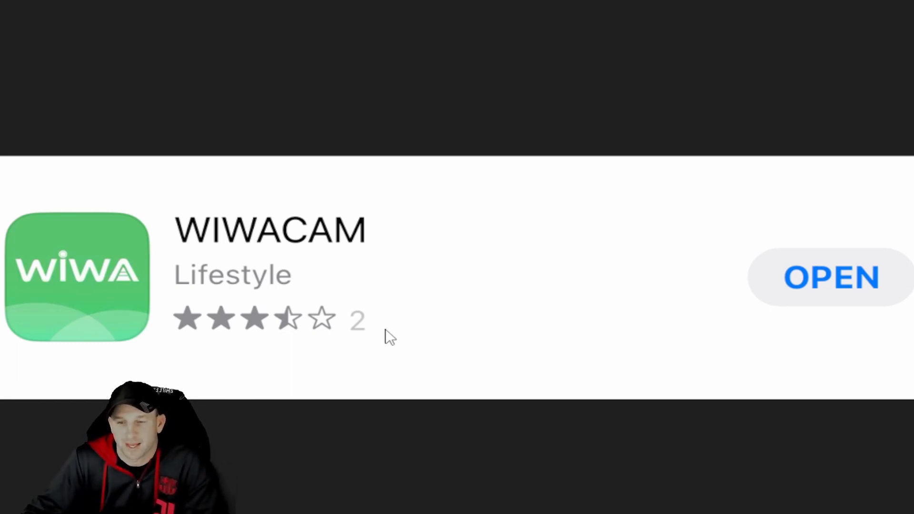
pyautogui.moveTo(386, 335)
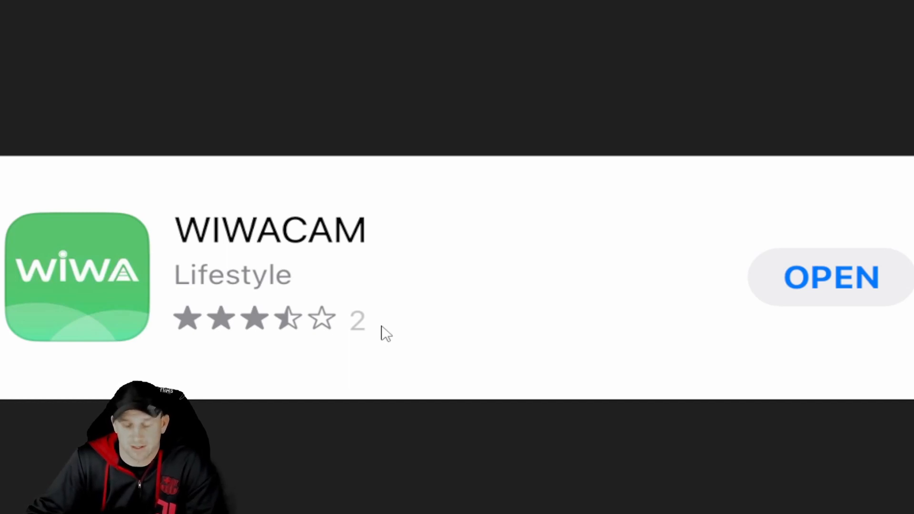
pyautogui.moveTo(682, 229)
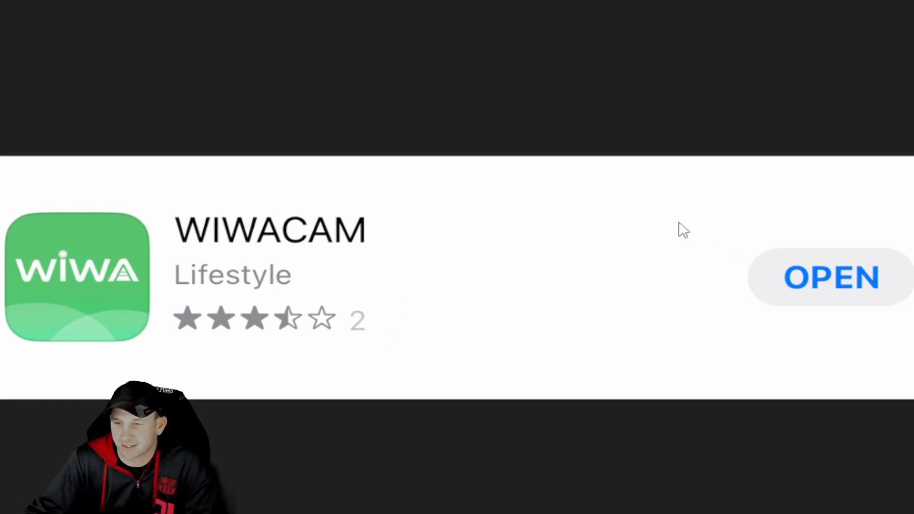
pyautogui.moveTo(315, 302)
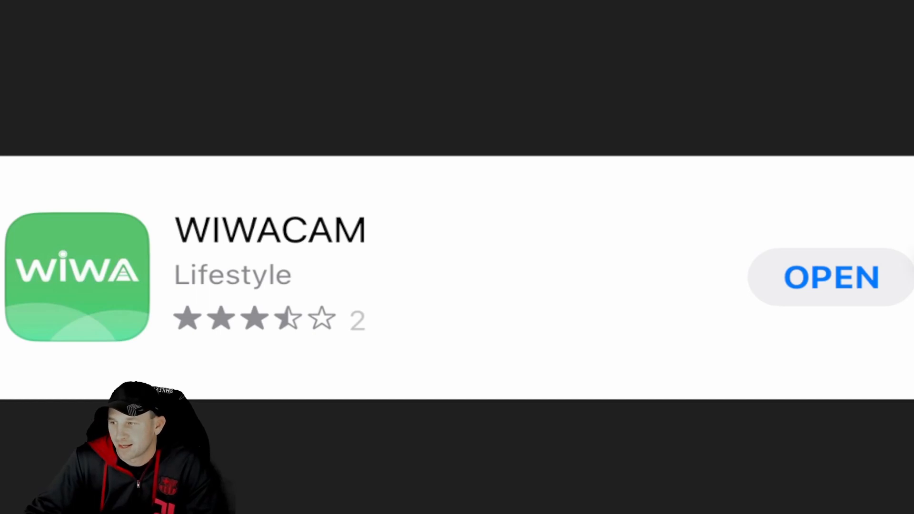
# - Launch WIWACAM to reach the Add Camera list of models MW1 through MW9
pyautogui.click(830, 278)
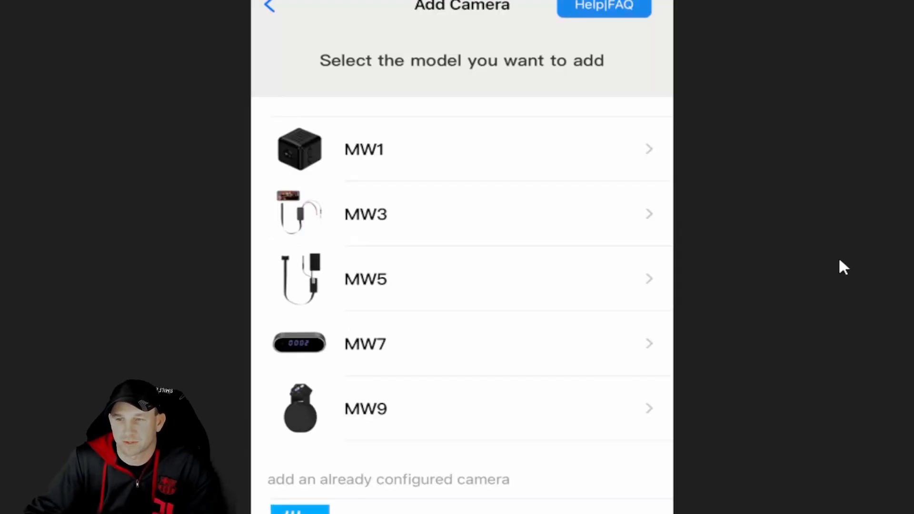
pyautogui.moveTo(355, 291)
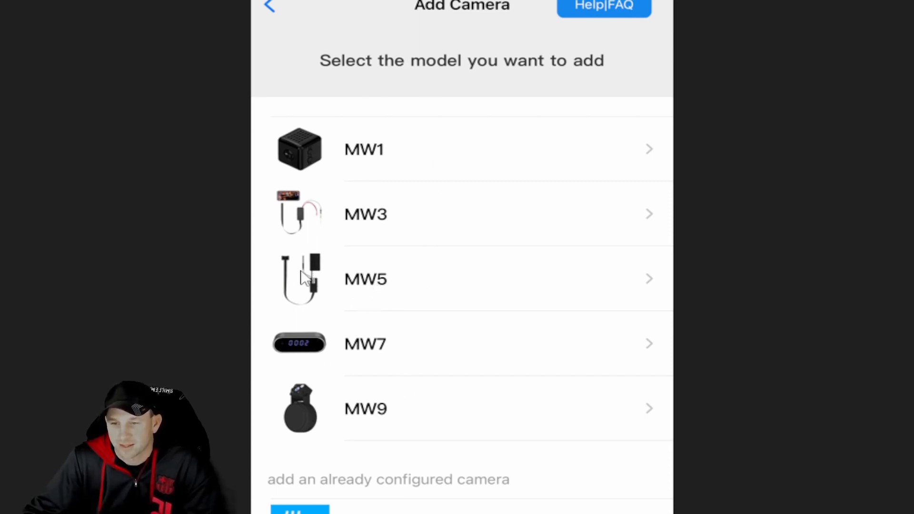
pyautogui.moveTo(373, 292)
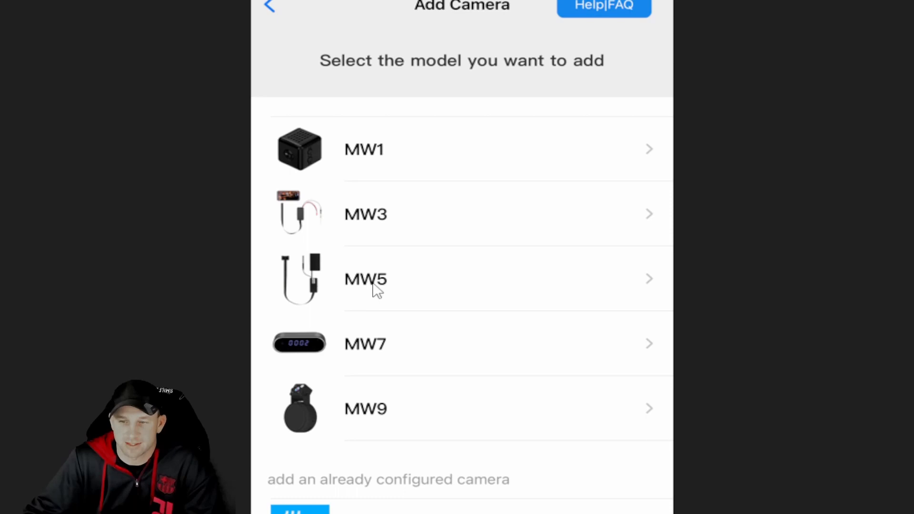
pyautogui.moveTo(517, 296)
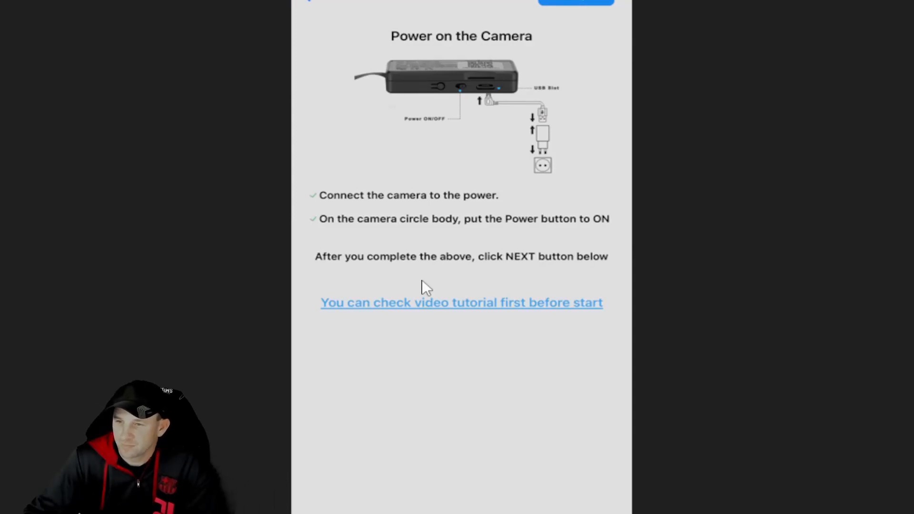
pyautogui.moveTo(413, 309)
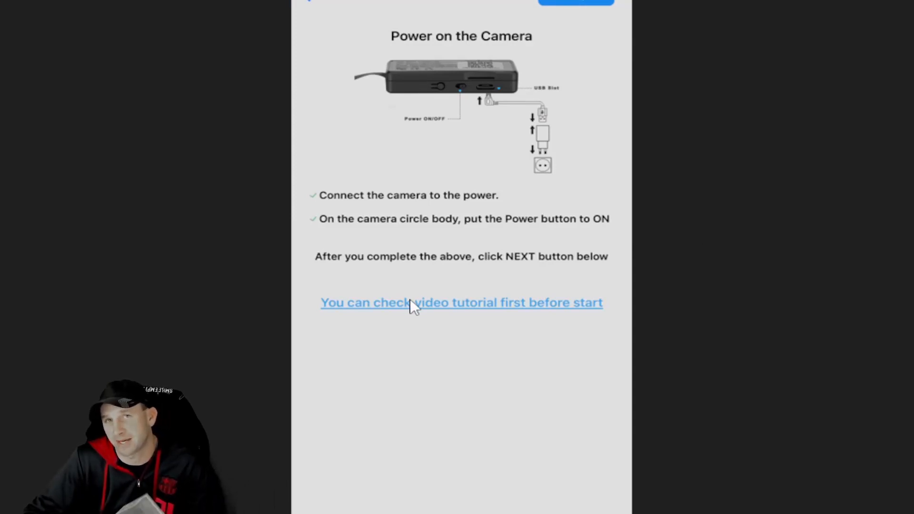
pyautogui.moveTo(497, 275)
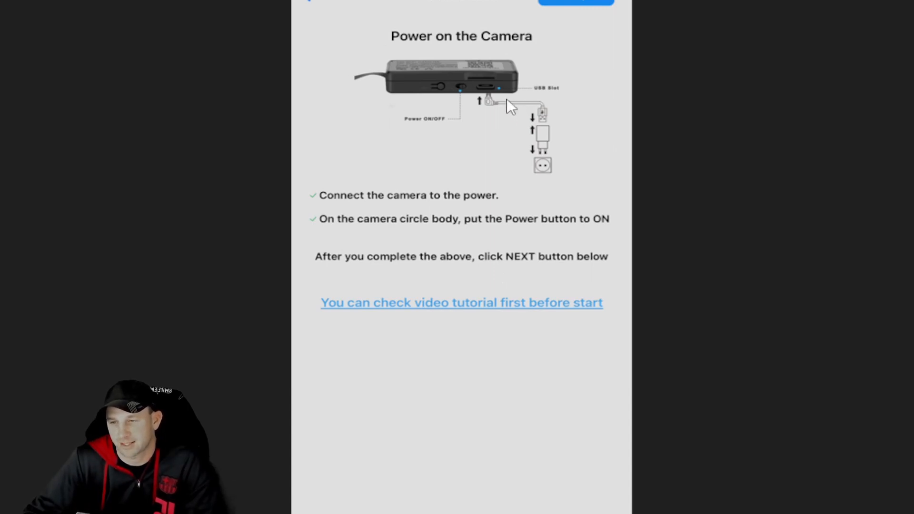
pyautogui.moveTo(548, 99)
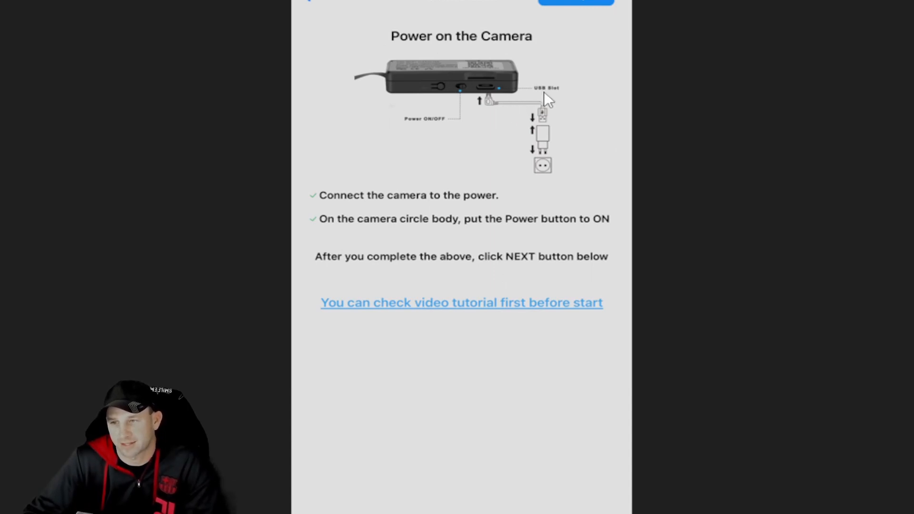
pyautogui.moveTo(512, 138)
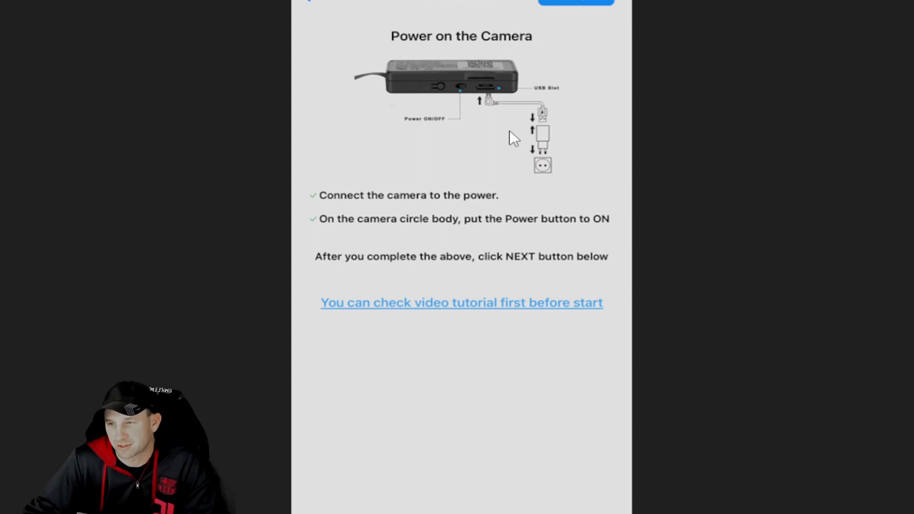
pyautogui.moveTo(512, 127)
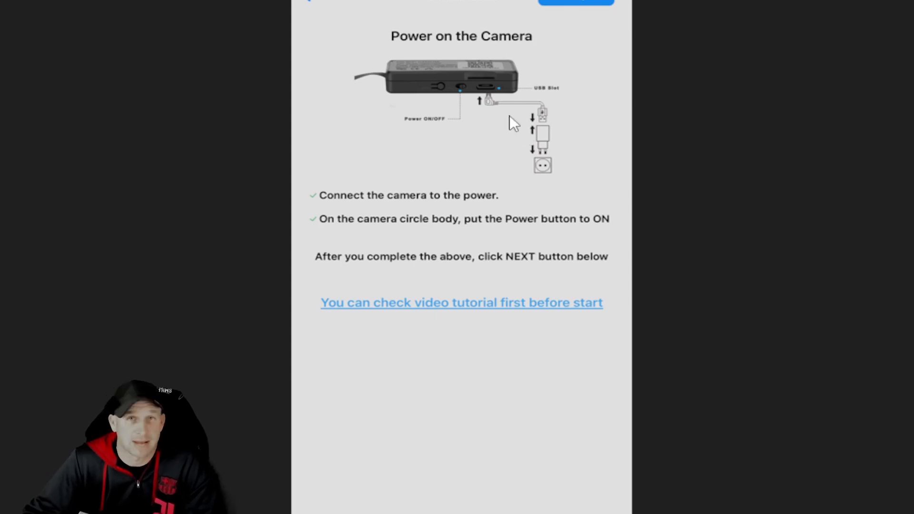
pyautogui.moveTo(541, 290)
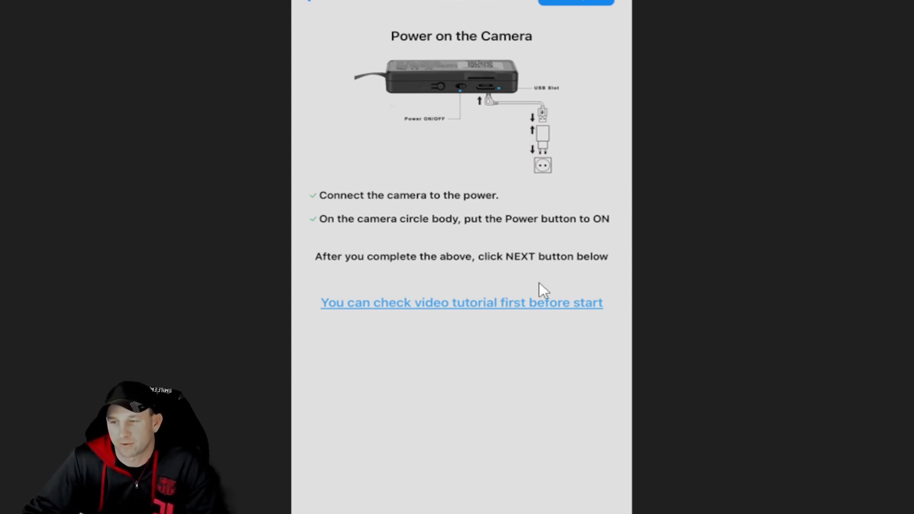
pyautogui.moveTo(547, 294)
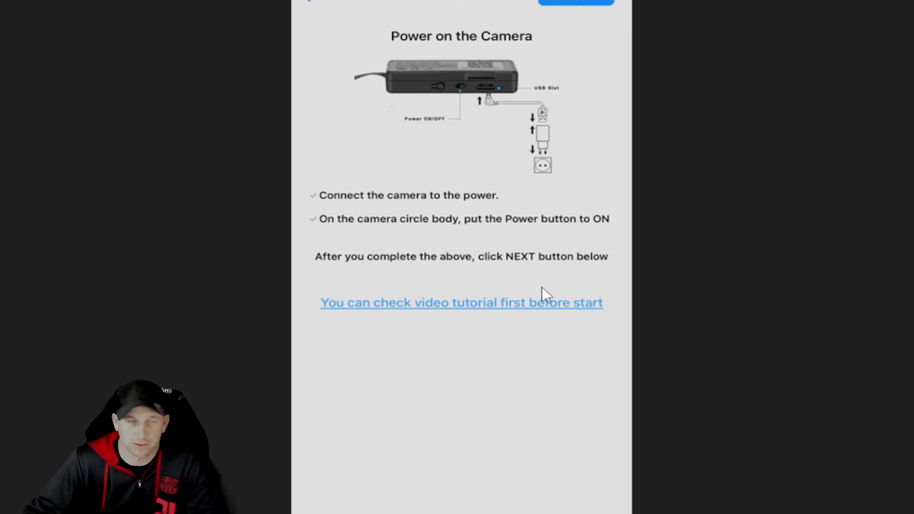
pyautogui.moveTo(507, 285)
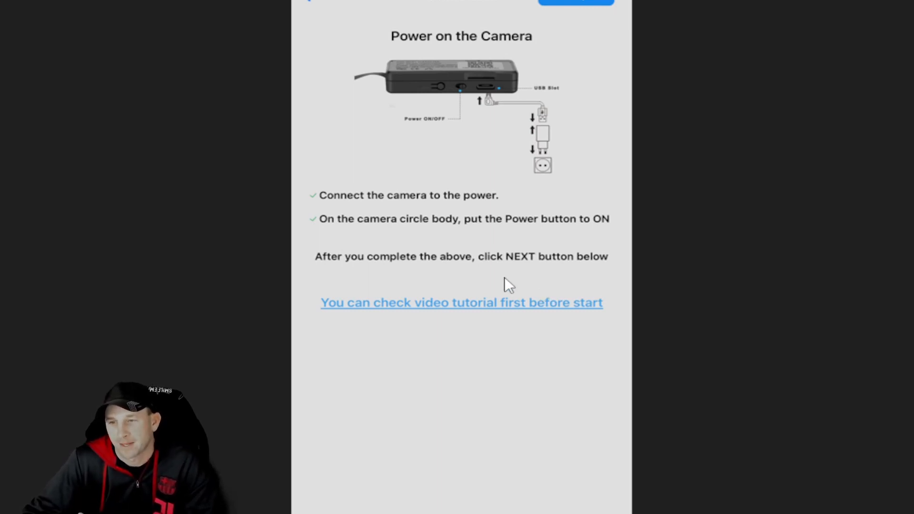
pyautogui.moveTo(487, 275)
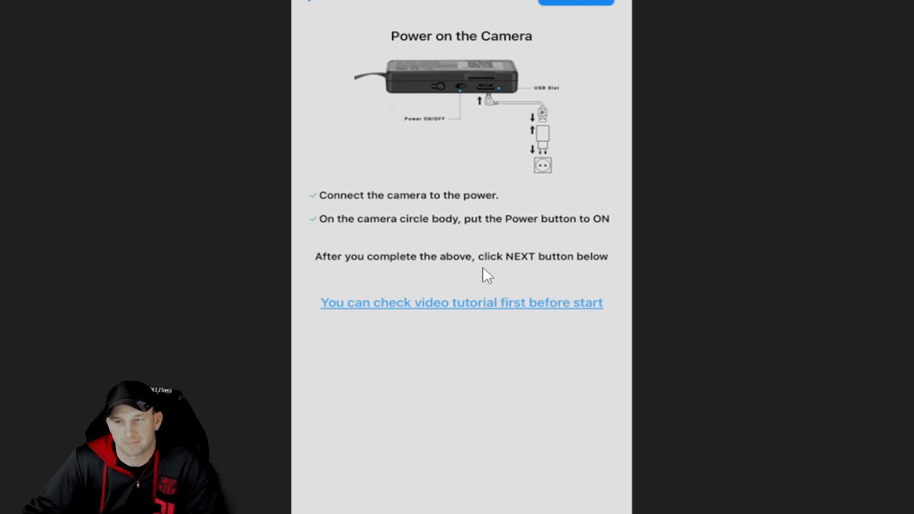
pyautogui.moveTo(481, 270)
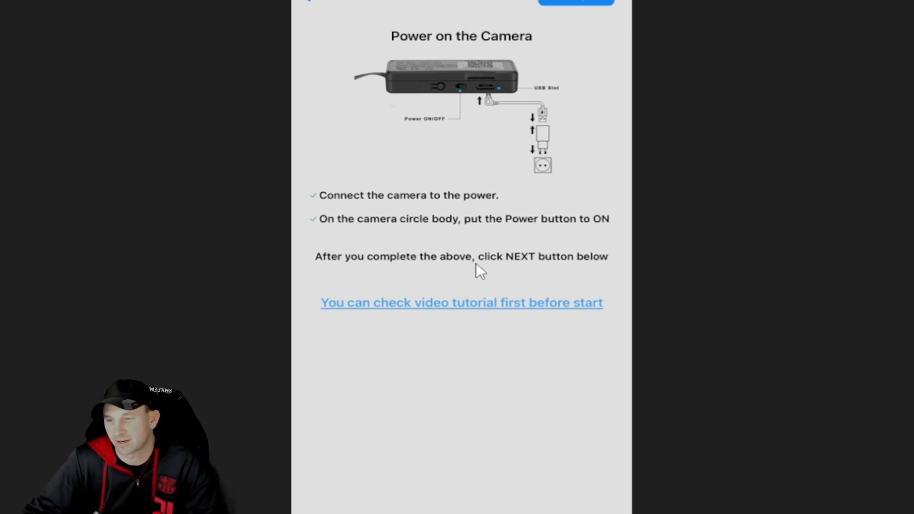
pyautogui.moveTo(451, 270)
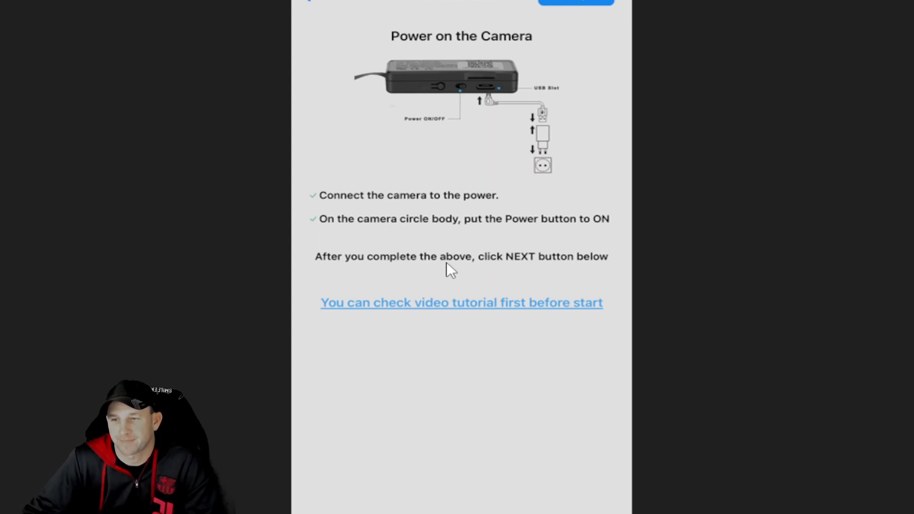
pyautogui.moveTo(838, 268)
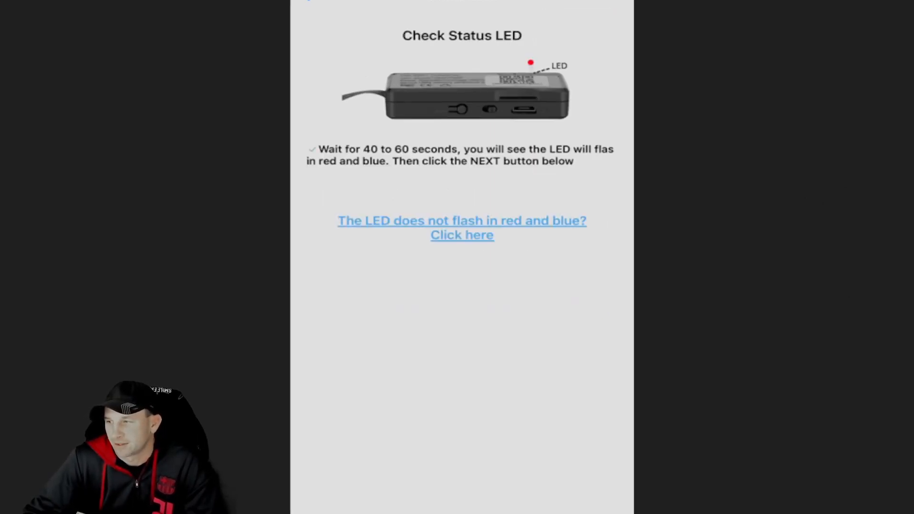
pyautogui.moveTo(636, 231)
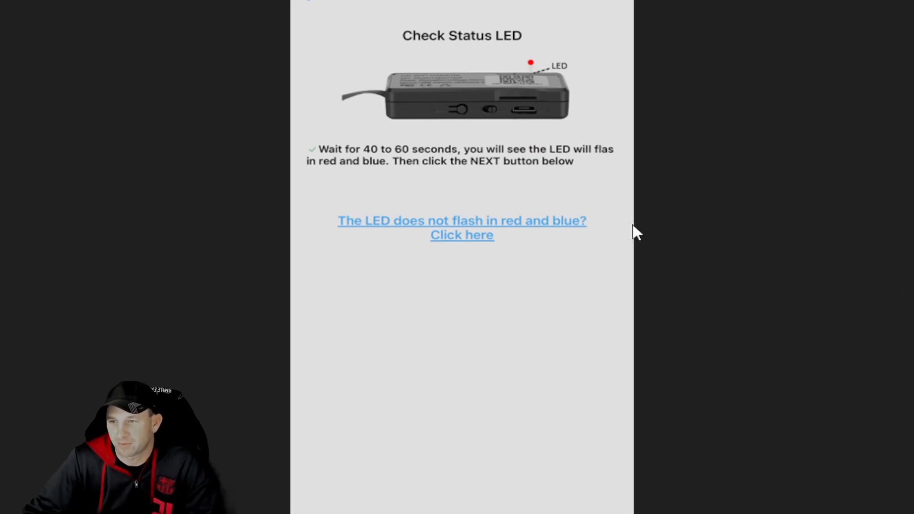
pyautogui.moveTo(574, 212)
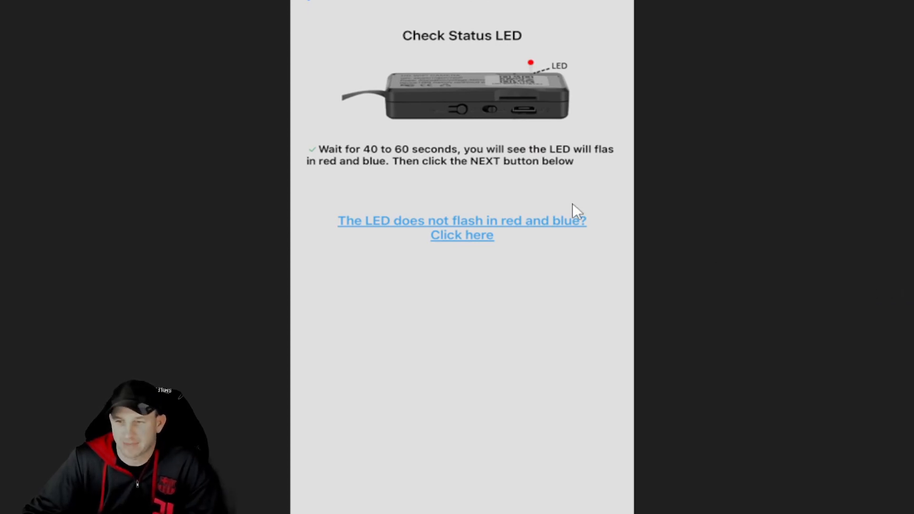
pyautogui.moveTo(419, 210)
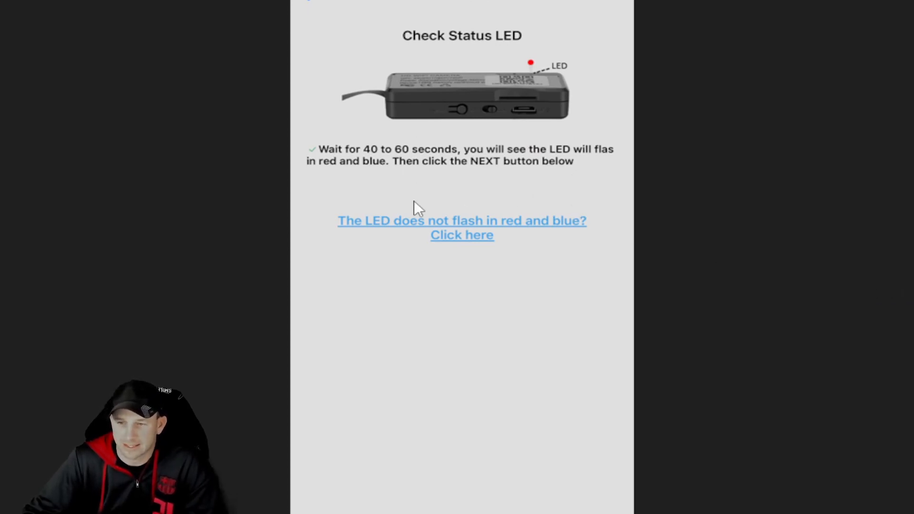
pyautogui.moveTo(543, 93)
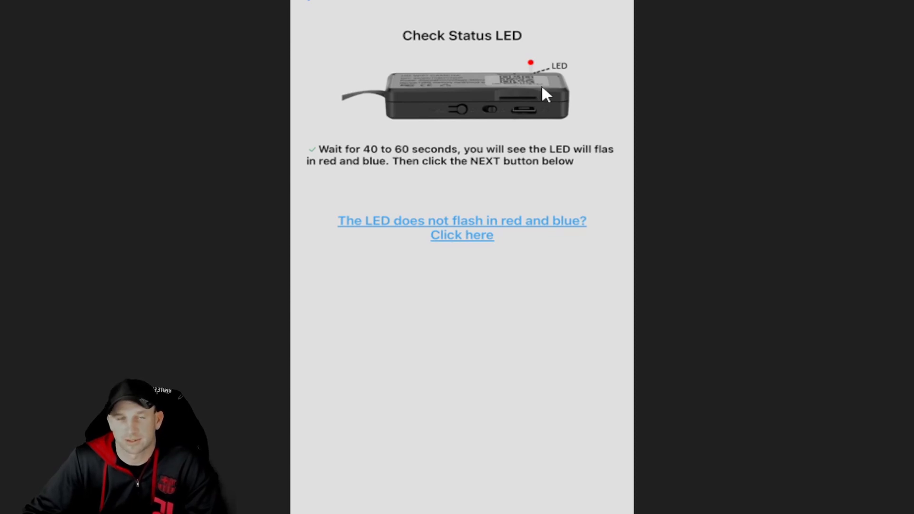
pyautogui.moveTo(535, 91)
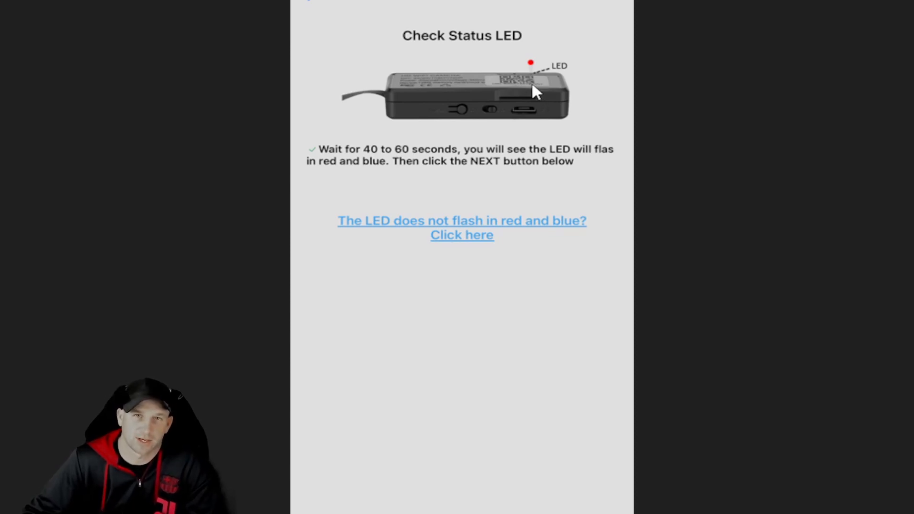
pyautogui.moveTo(477, 99)
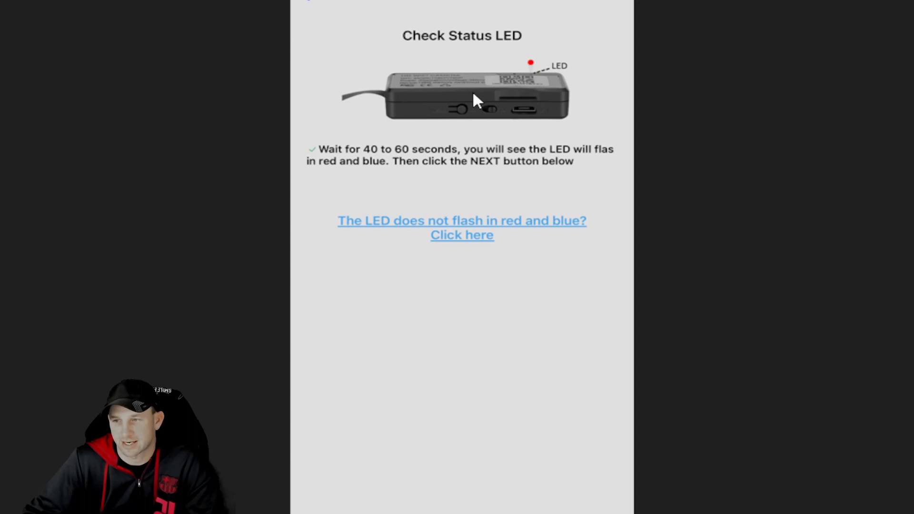
pyautogui.moveTo(437, 122)
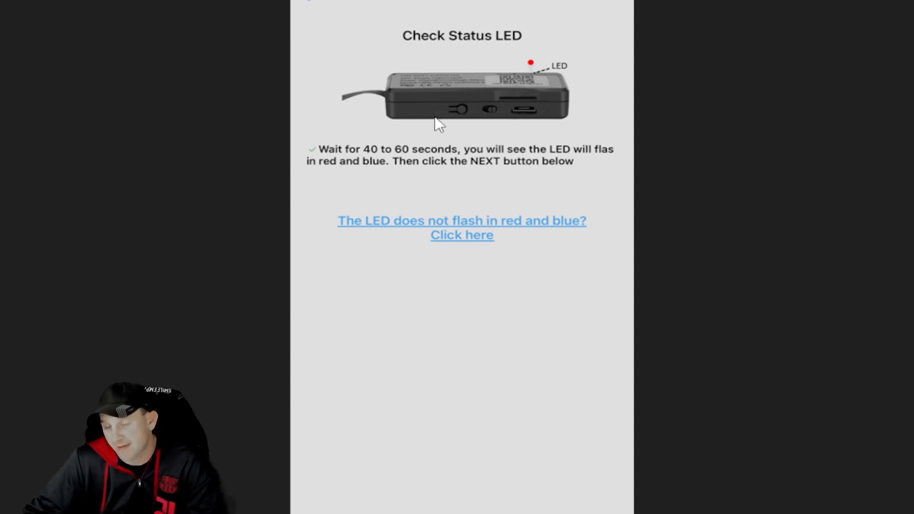
pyautogui.moveTo(503, 125)
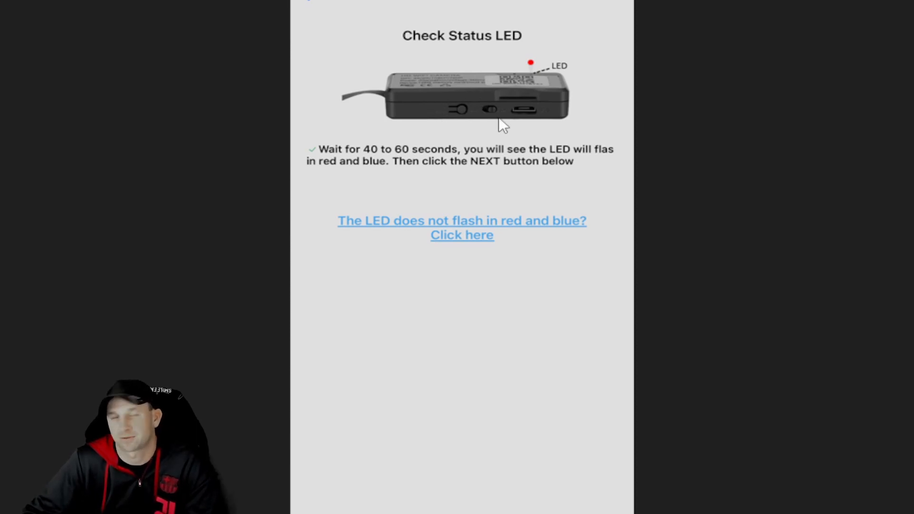
pyautogui.moveTo(595, 119)
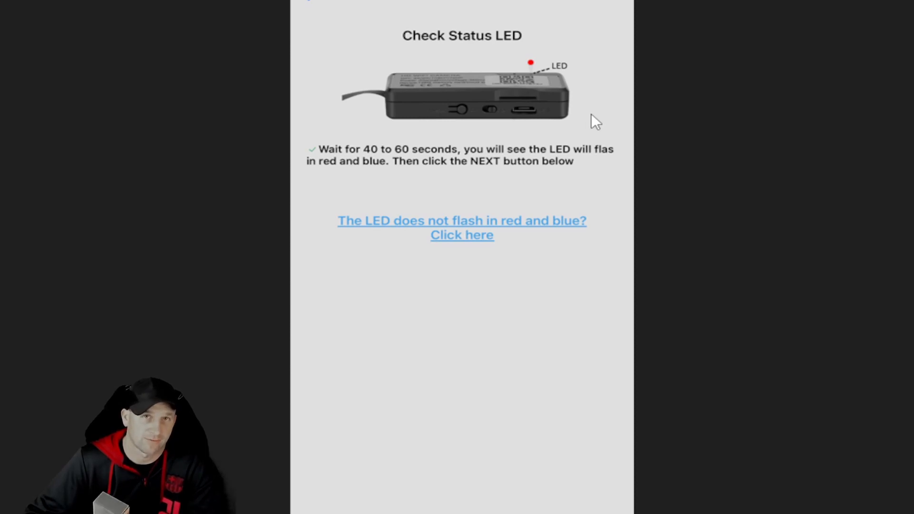
pyautogui.moveTo(540, 287)
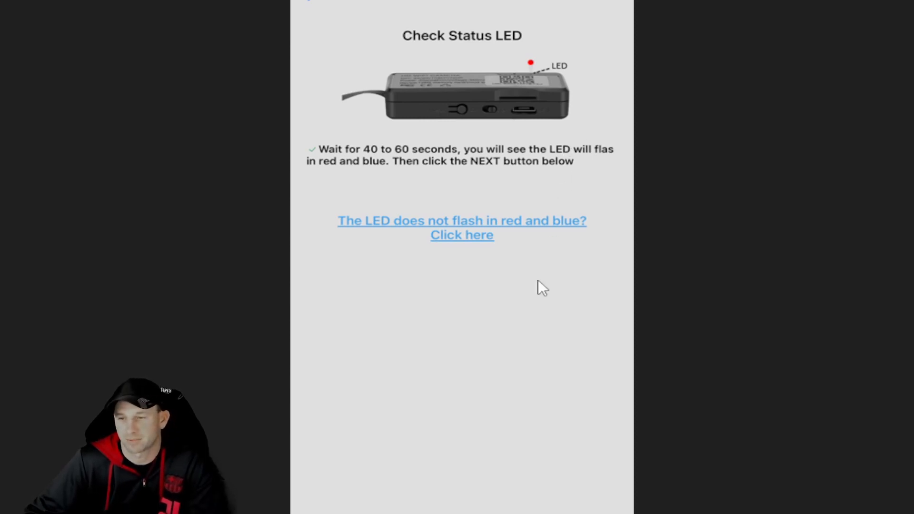
pyautogui.moveTo(475, 261)
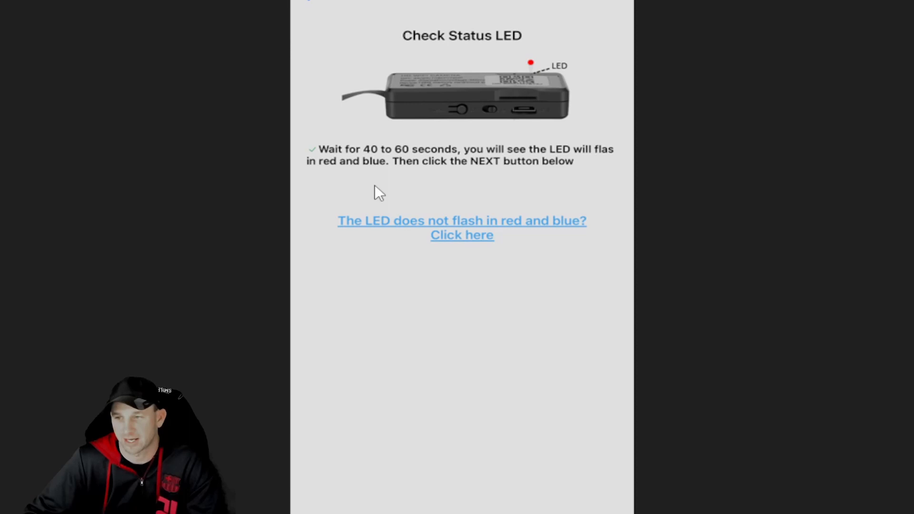
pyautogui.moveTo(386, 247)
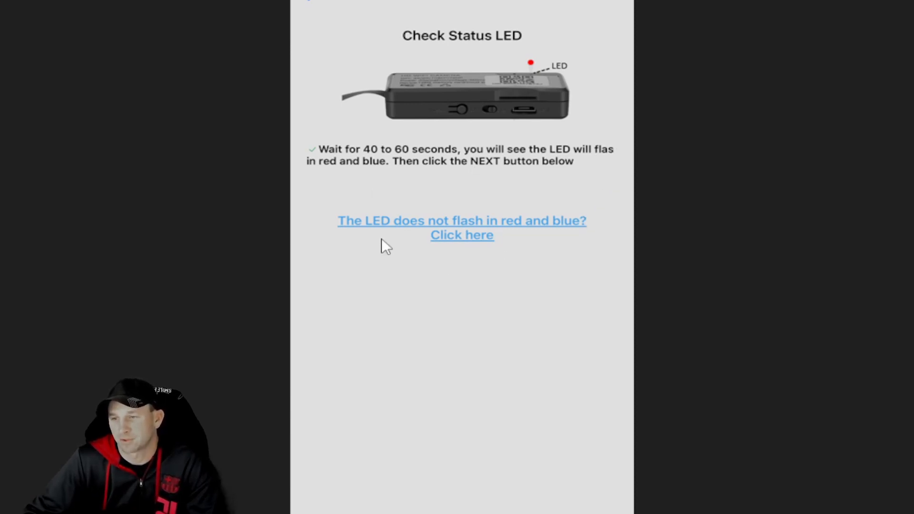
pyautogui.moveTo(518, 239)
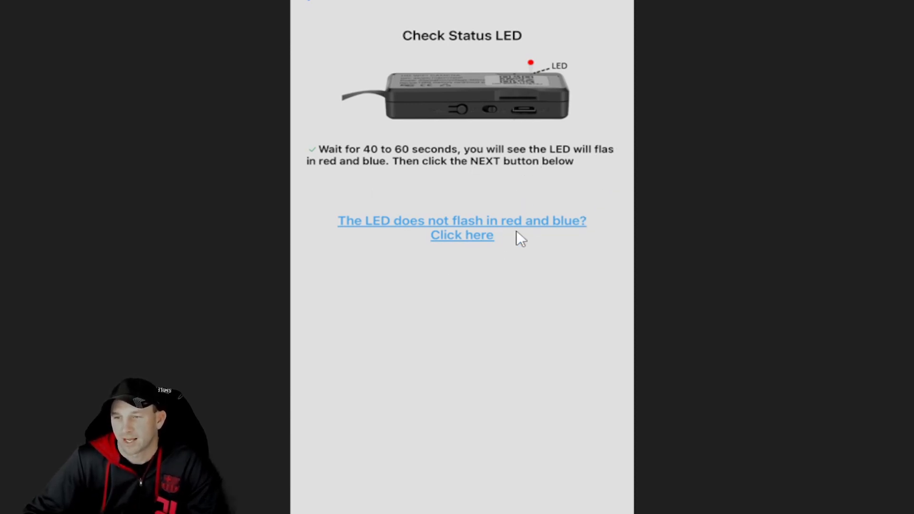
pyautogui.moveTo(428, 242)
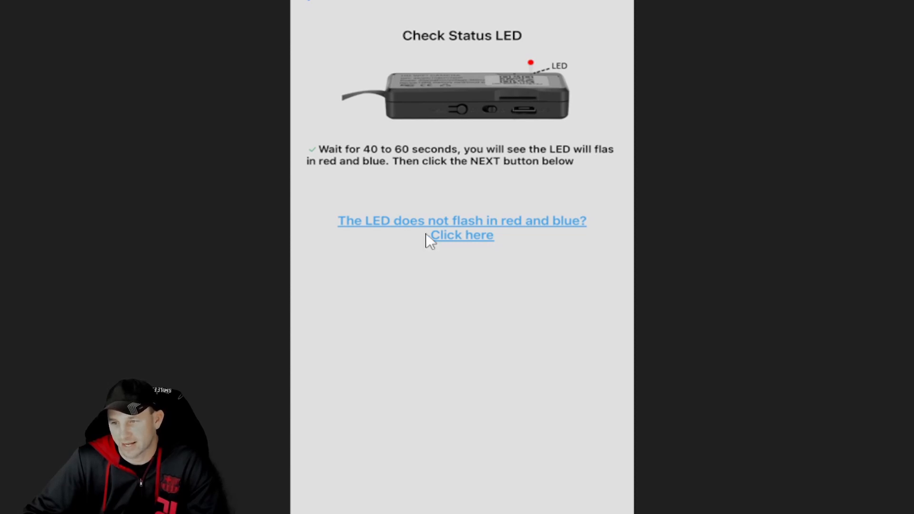
pyautogui.moveTo(802, 384)
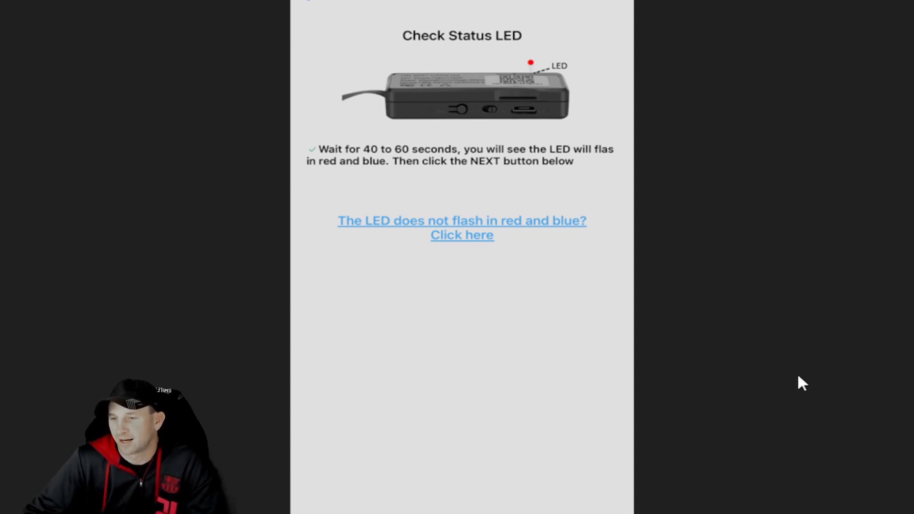
pyautogui.moveTo(543, 171)
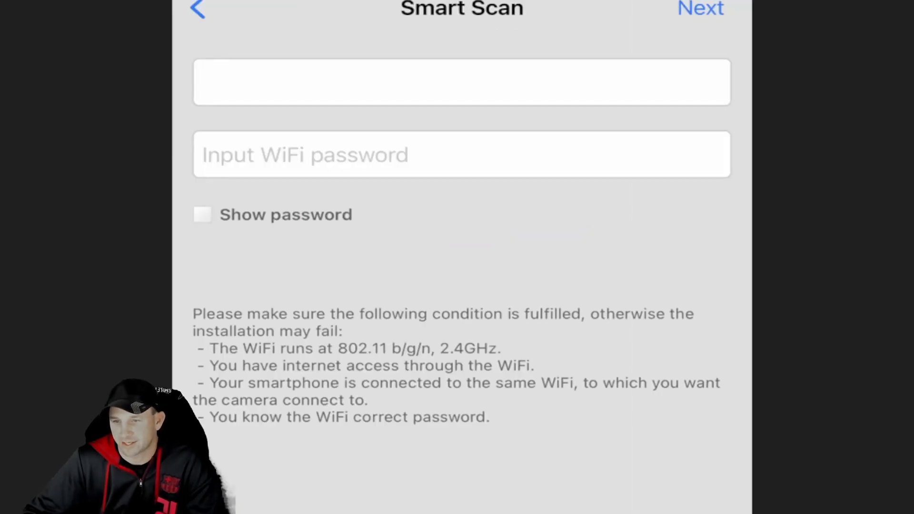
pyautogui.moveTo(266, 112)
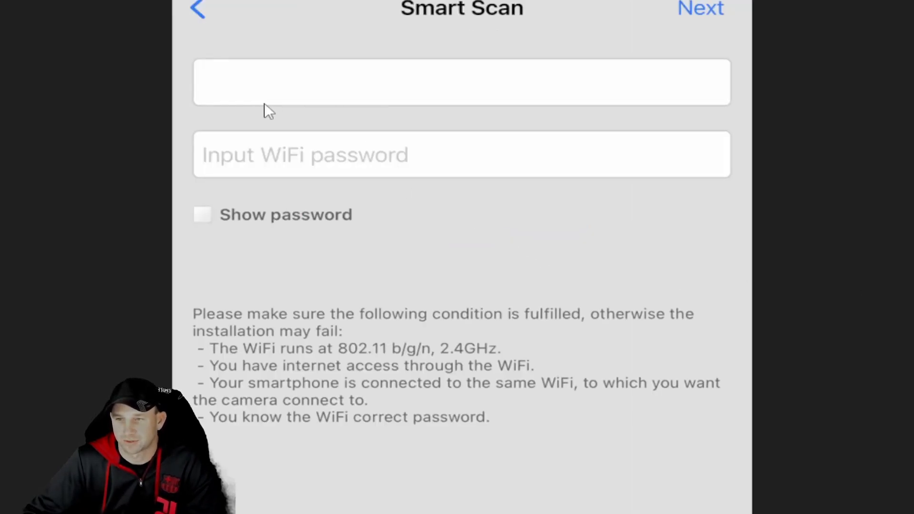
pyautogui.moveTo(389, 91)
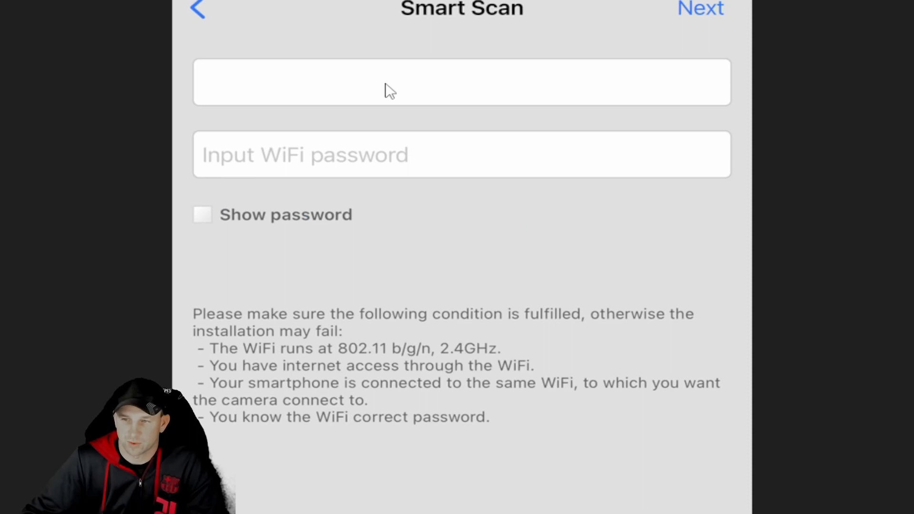
pyautogui.moveTo(341, 148)
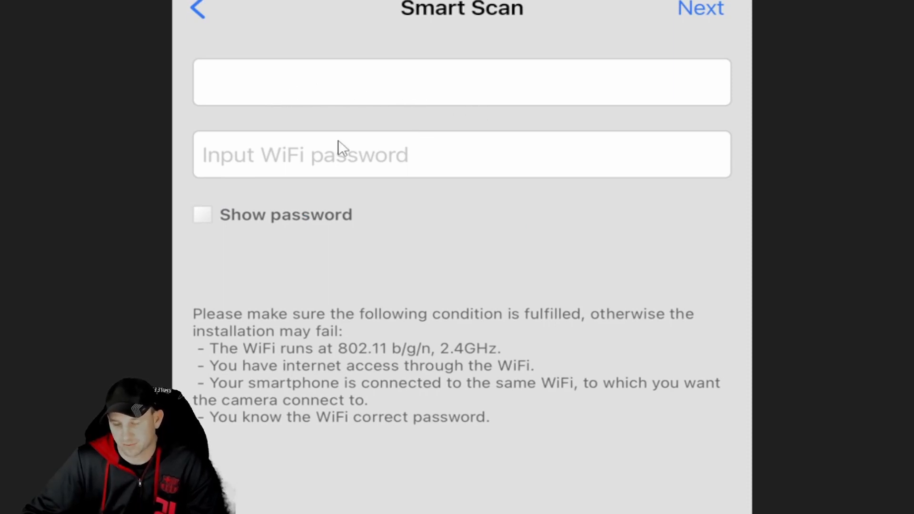
pyautogui.moveTo(321, 114)
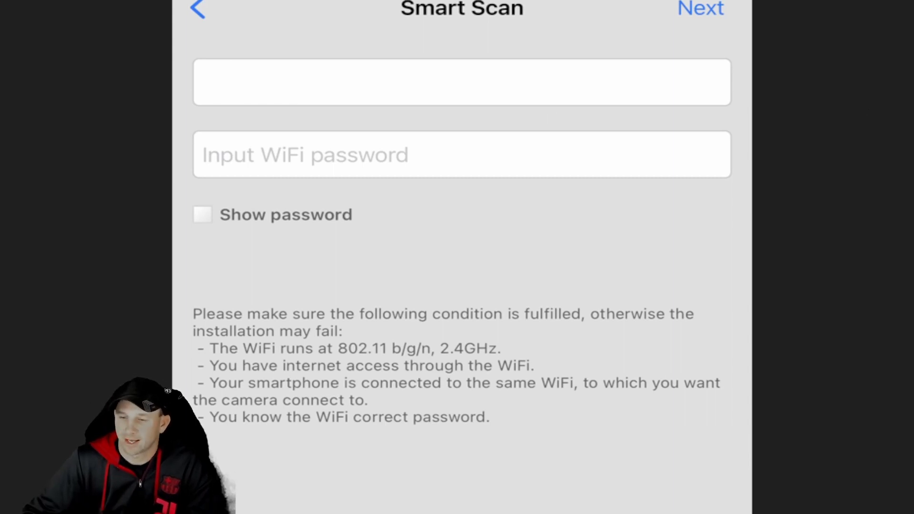
# - Proceed from the LED check to the Smart Scan QR code page
pyautogui.click(701, 8)
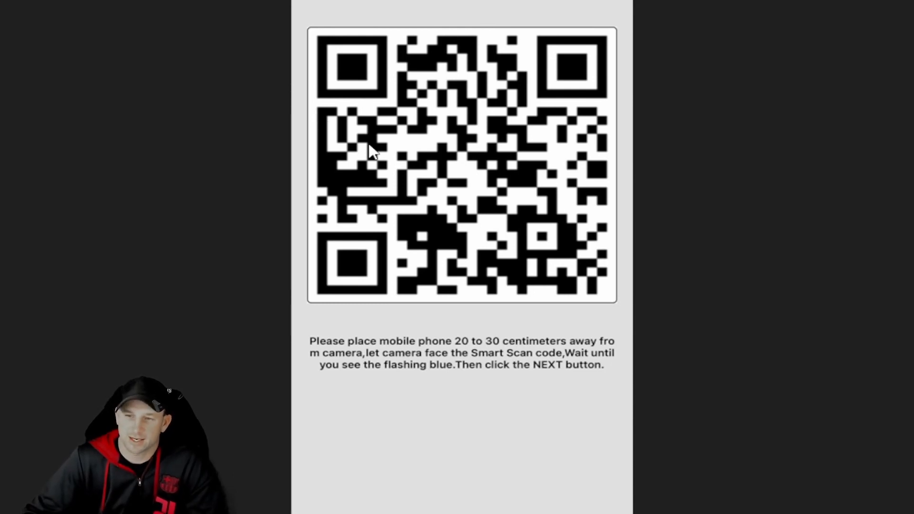
pyautogui.moveTo(460, 177)
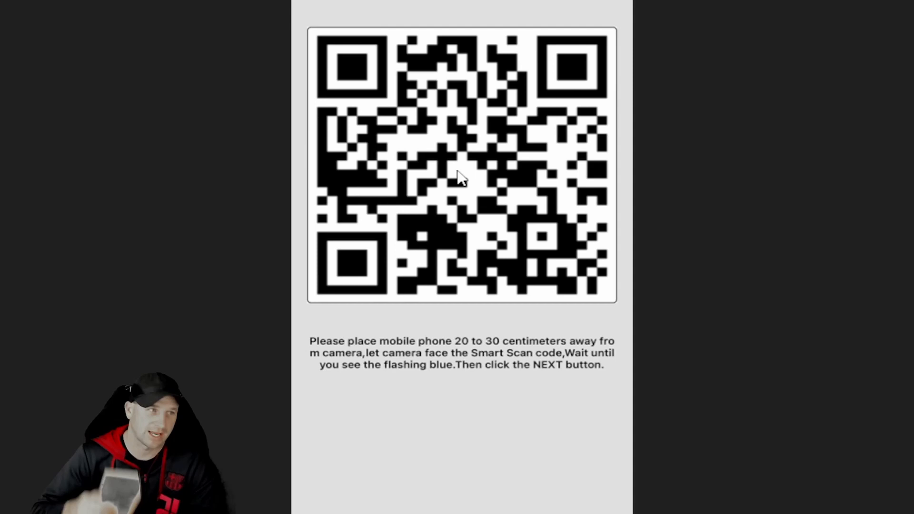